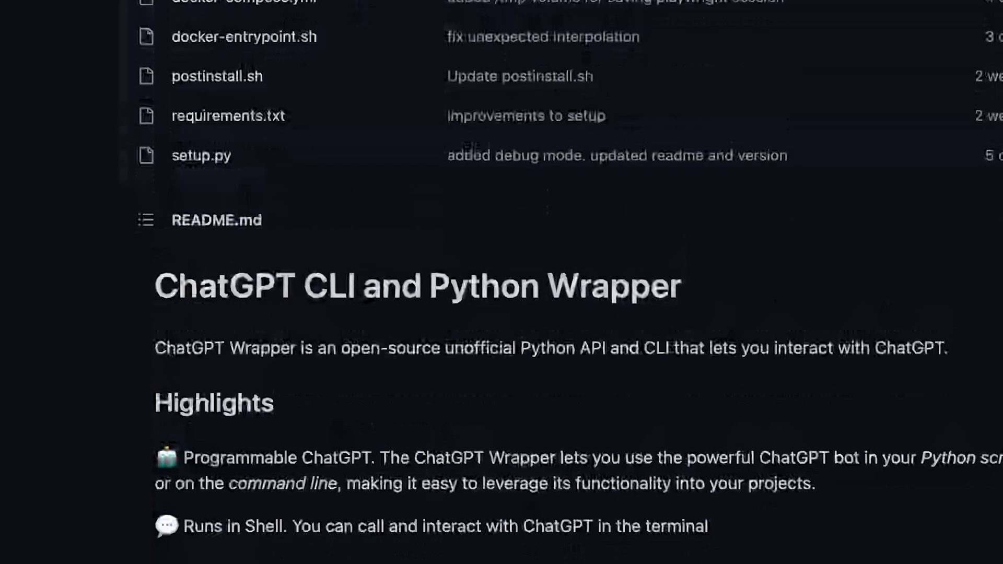
Skim the install instructions and highlight the word 'playwright' in the install step.
scroll(down, 3)
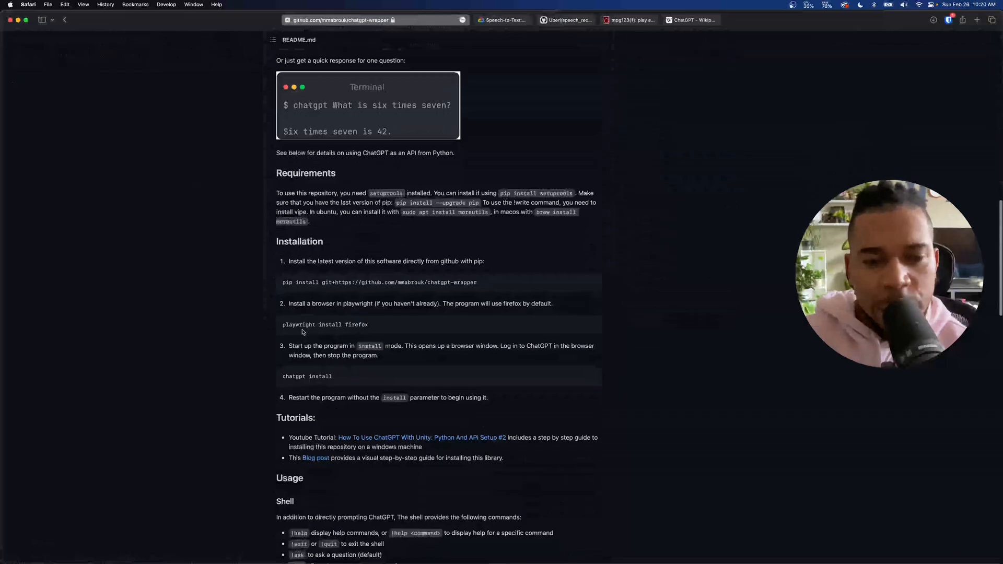
double_click(299, 324)
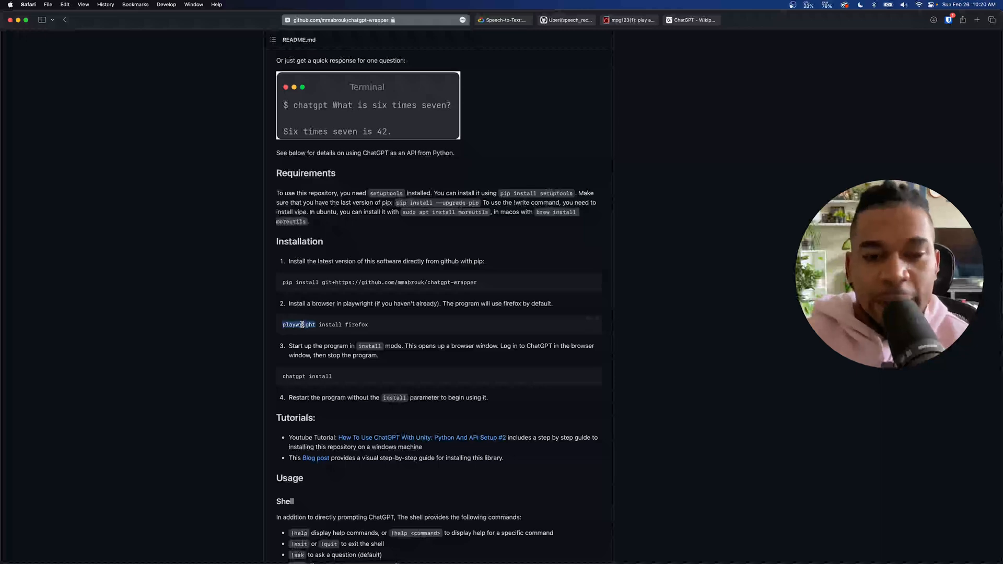
scroll(up, 3)
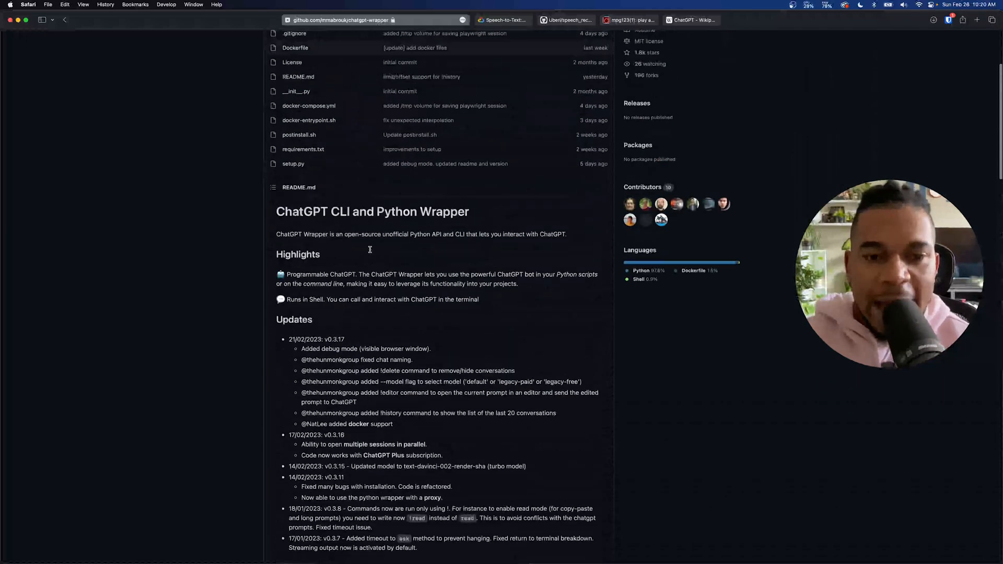
scroll(up, 3)
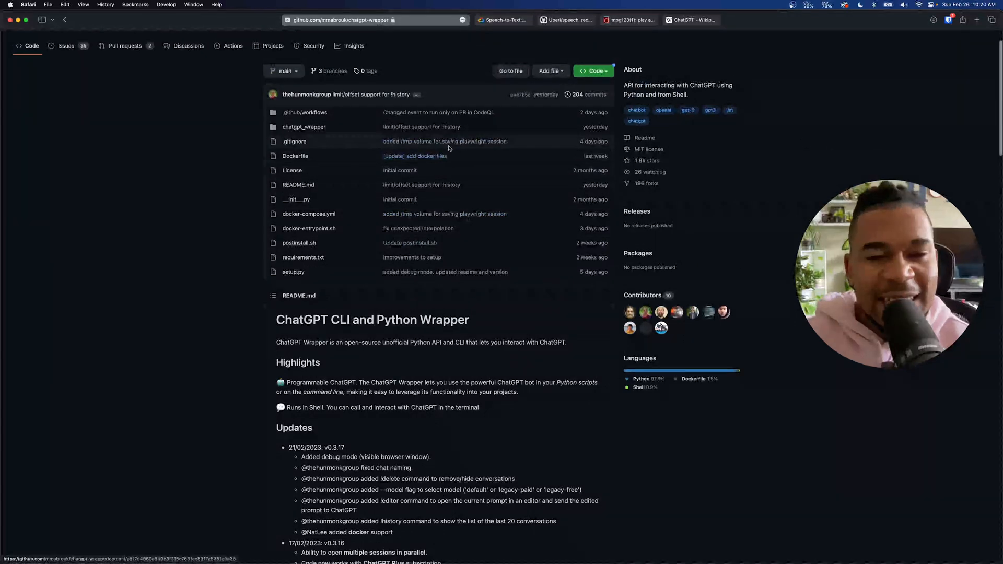
Review the Google Cloud Speech-to-Text page, then reach the SpeechRecognition GitHub README.
click(502, 20)
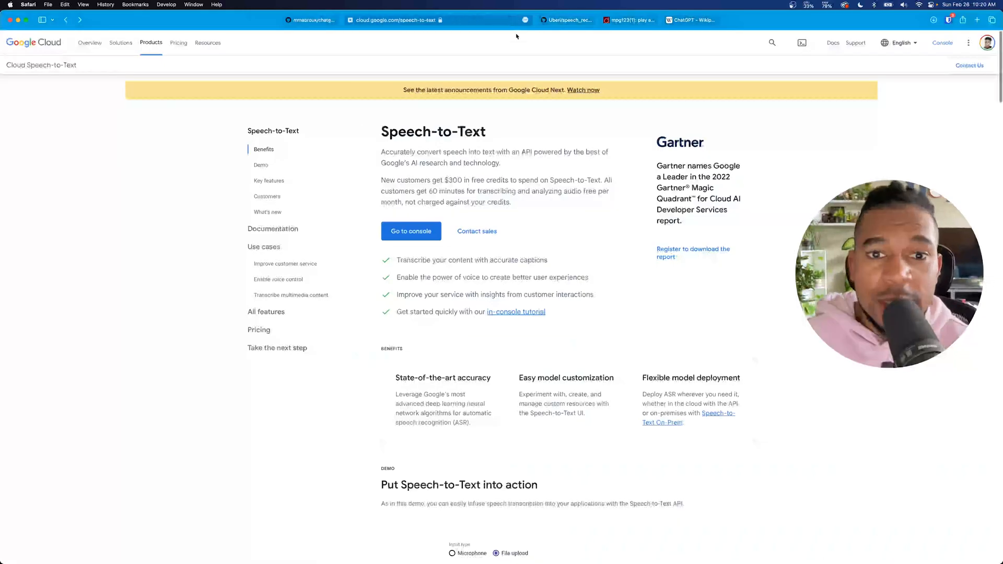
scroll(down, 3)
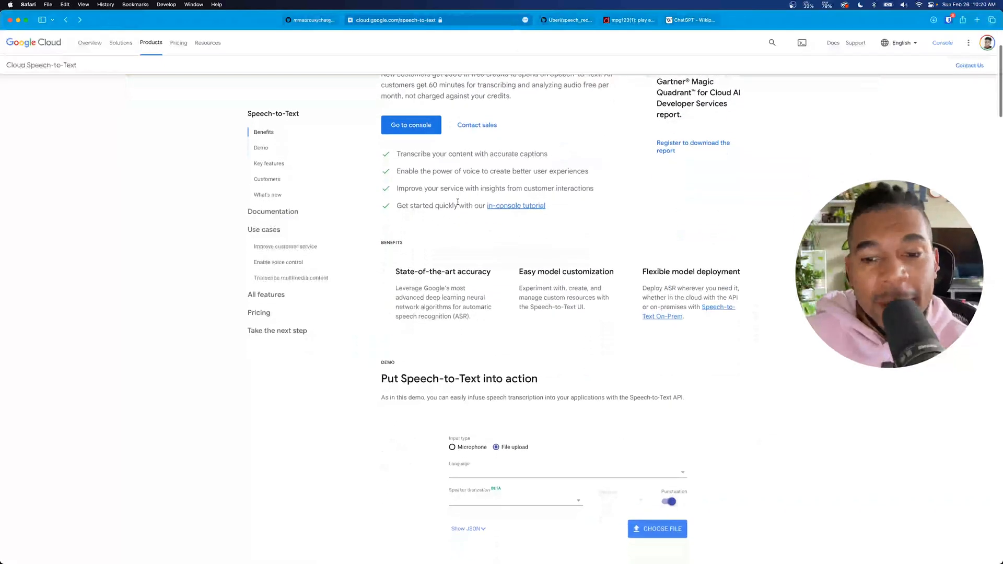
scroll(up, 3)
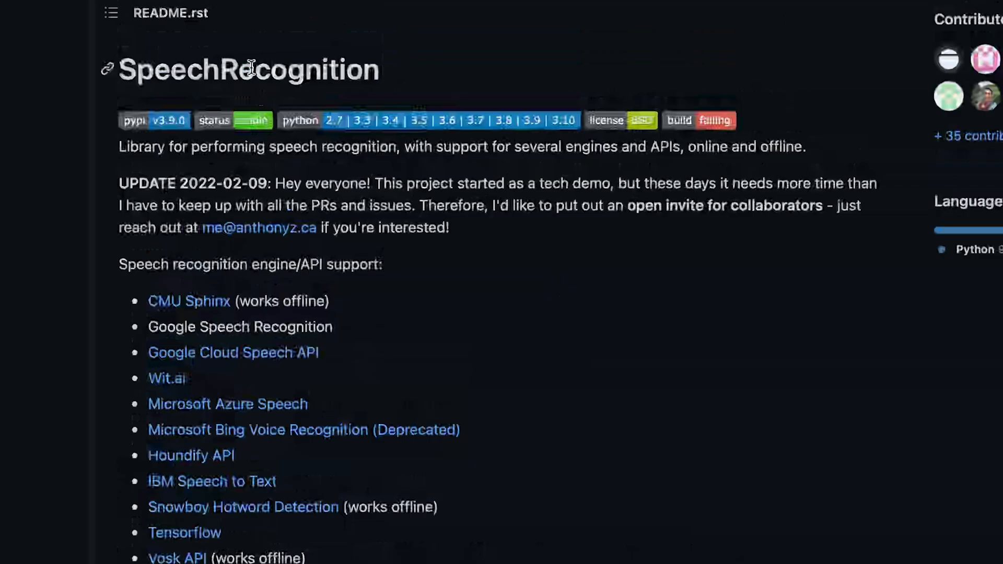
scroll(down, 3)
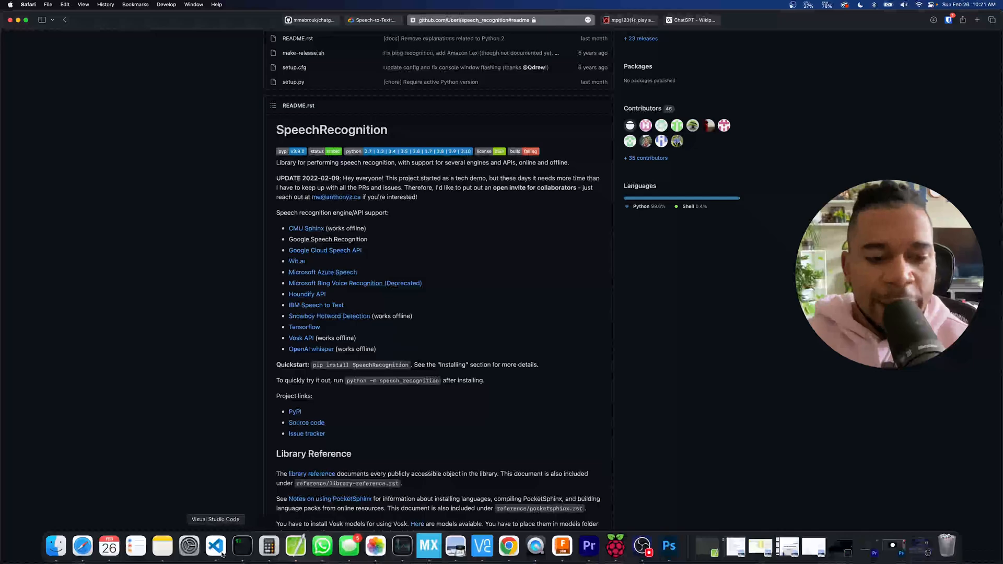
Read chatgpt_interact.py from the top through the text-to-speech function to the main() loop.
click(215, 547)
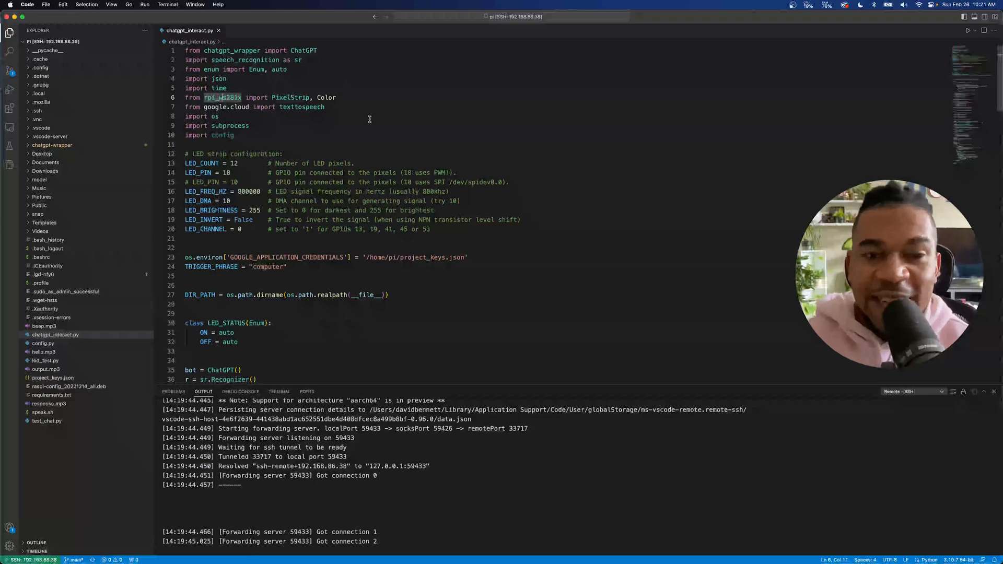
scroll(down, 3)
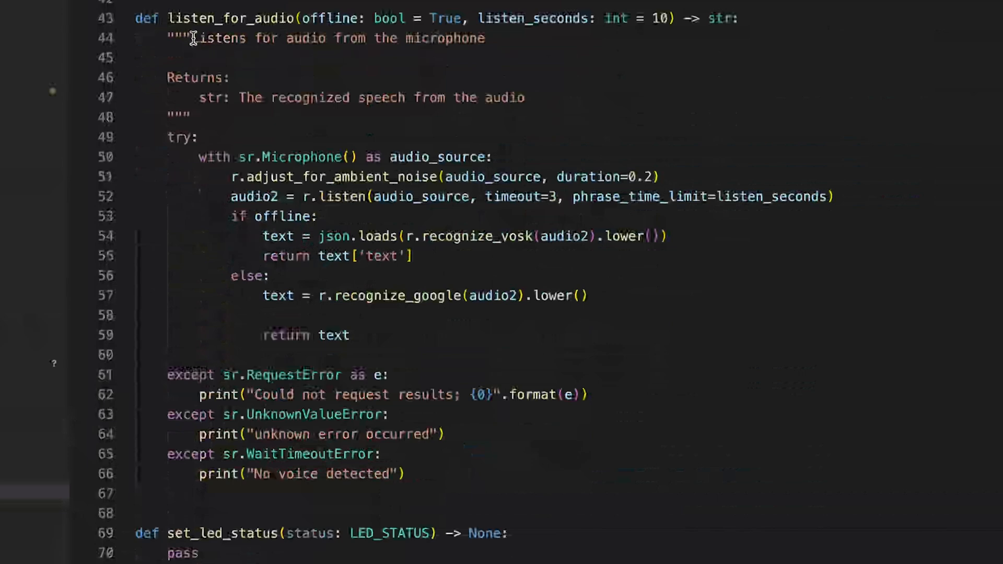
scroll(down, 3)
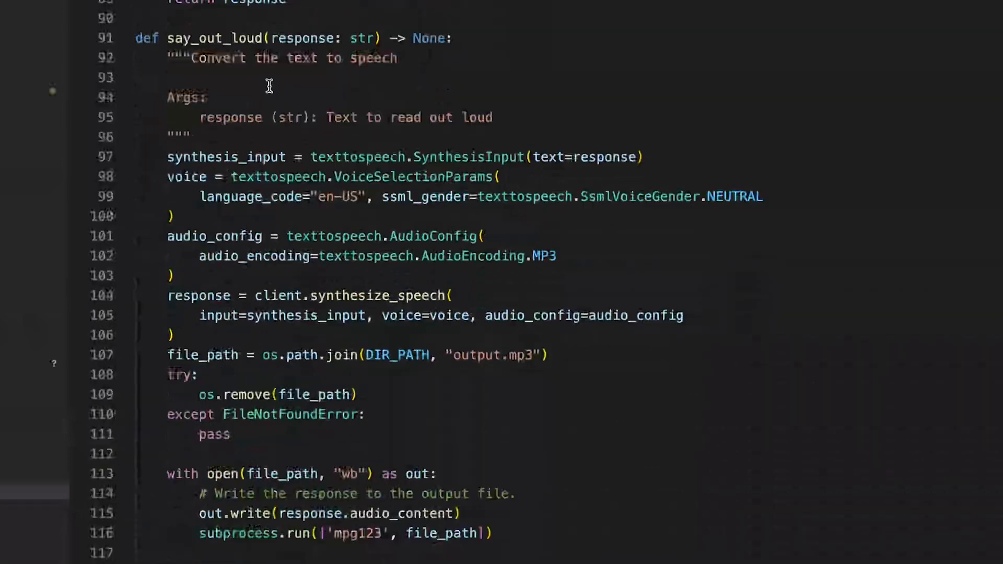
scroll(down, 3)
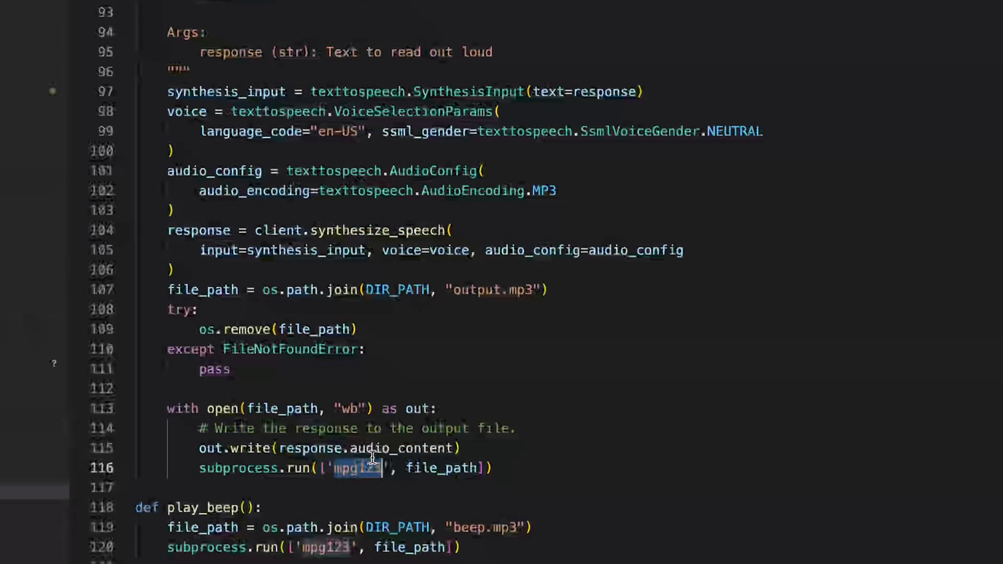
mouse_move(359, 475)
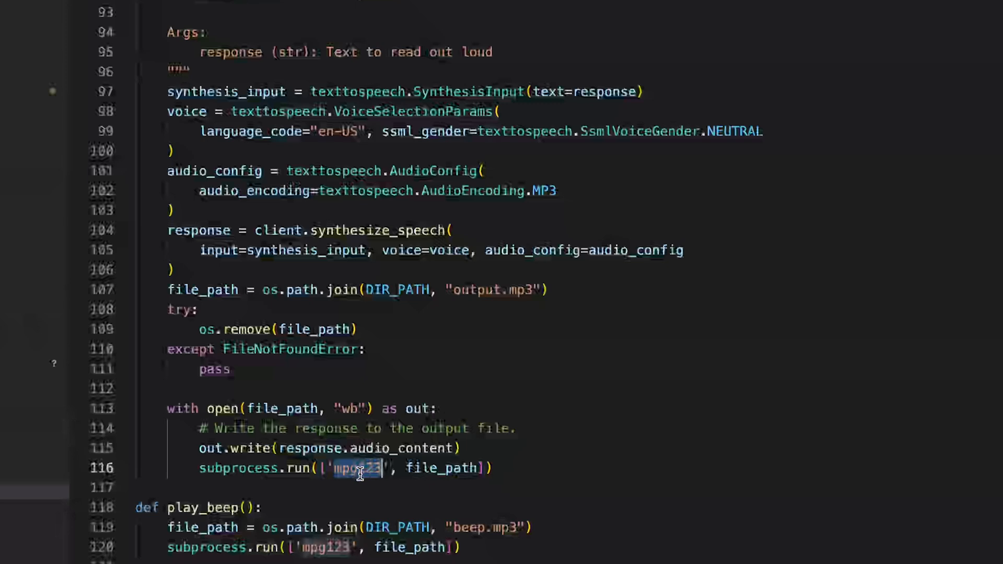
scroll(down, 3)
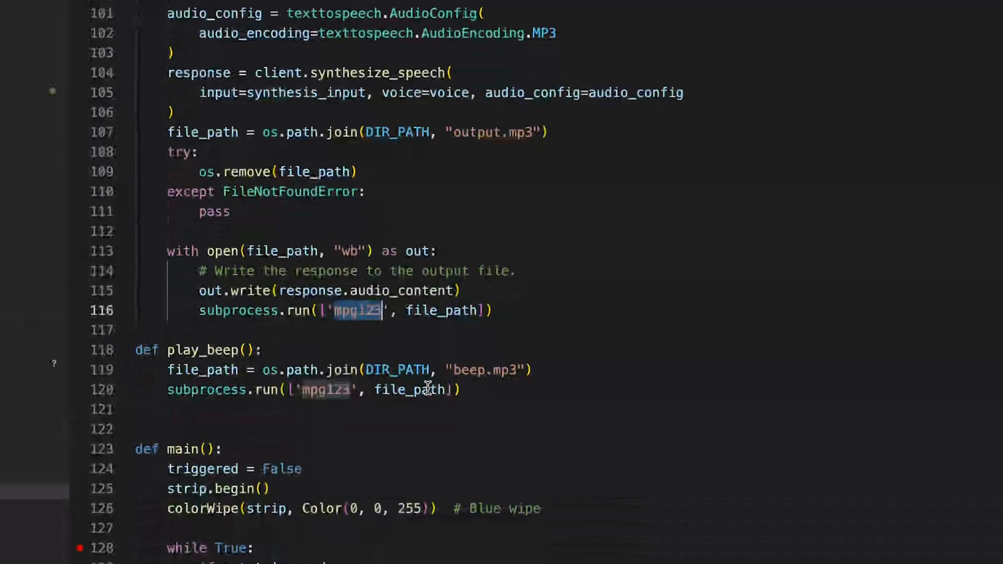
scroll(down, 3)
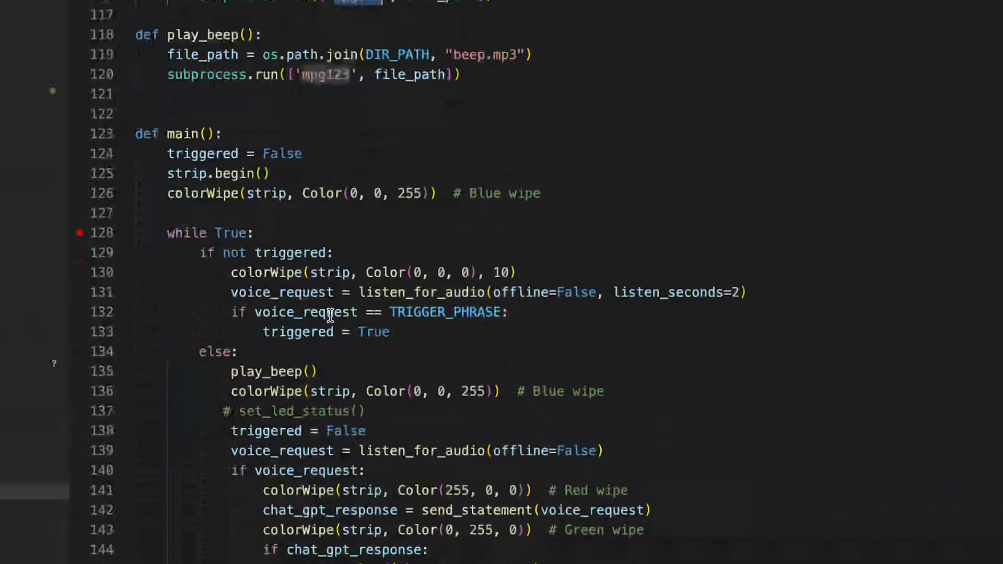
scroll(down, 3)
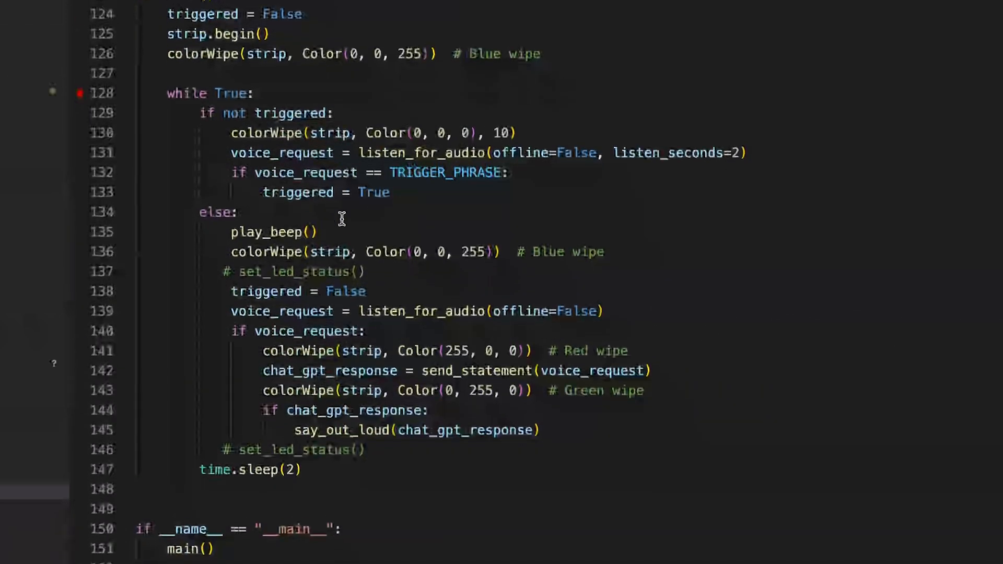
scroll(down, 3)
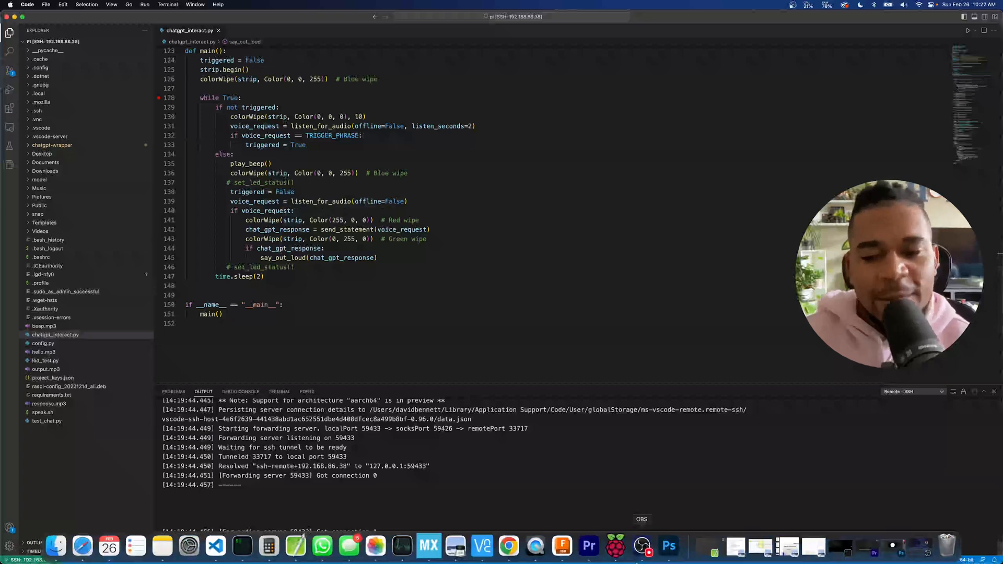
mouse_move(562, 547)
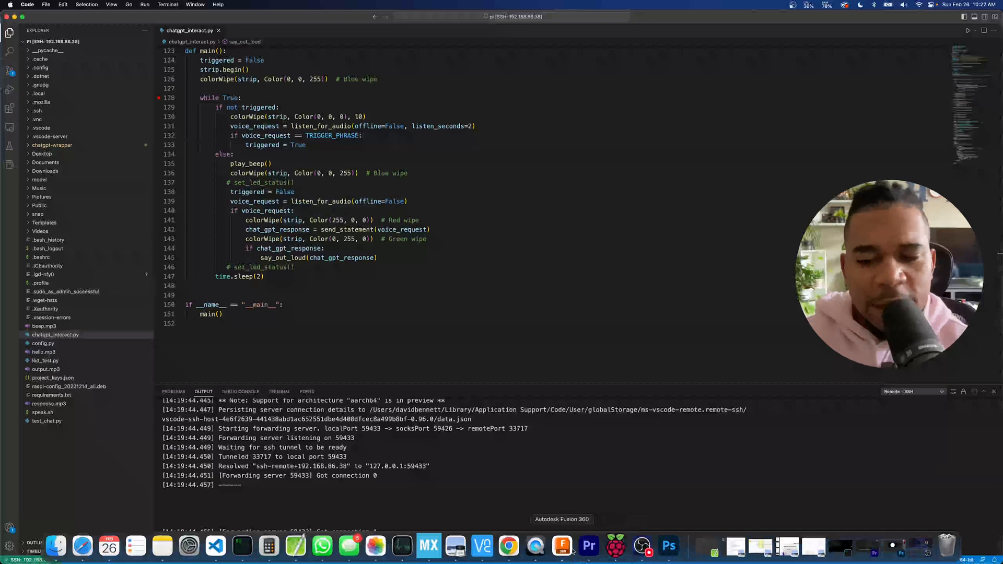
Bring Raspberry Pi Imager forward and show its operating-system list.
click(562, 546)
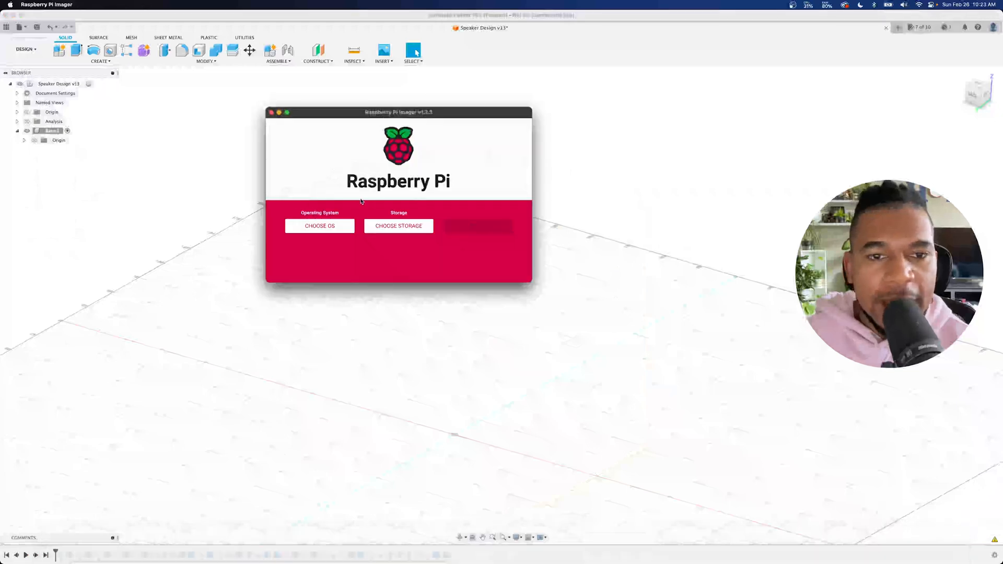
click(320, 225)
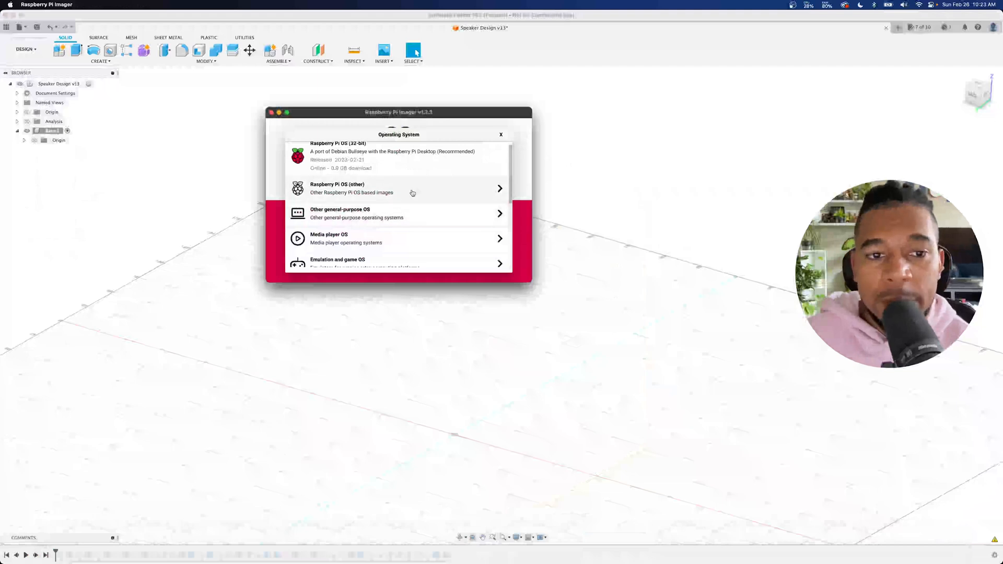
scroll(up, 3)
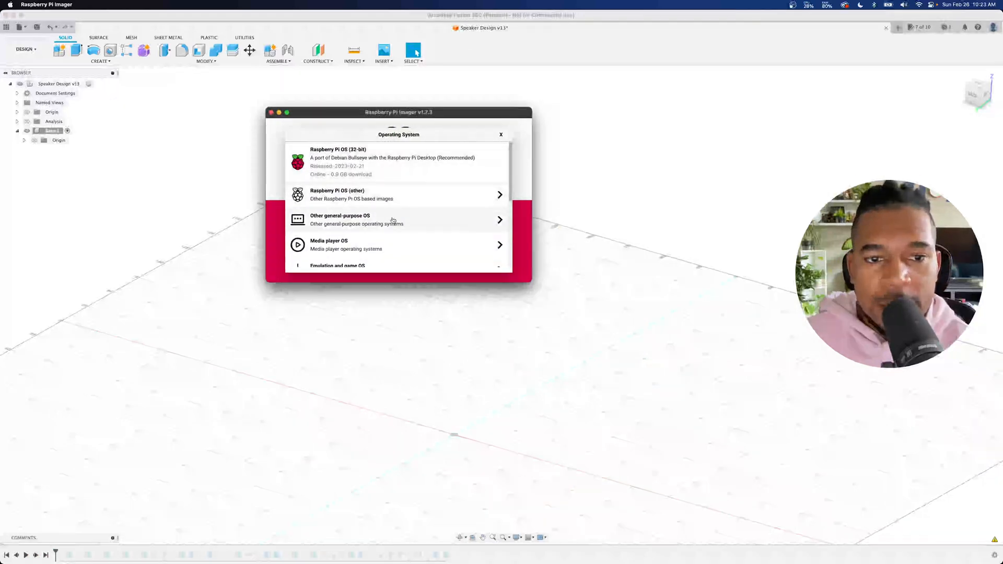
Choose Ubuntu Desktop 22.10 (64-bit) under Other general-purpose OS > Ubuntu.
click(397, 218)
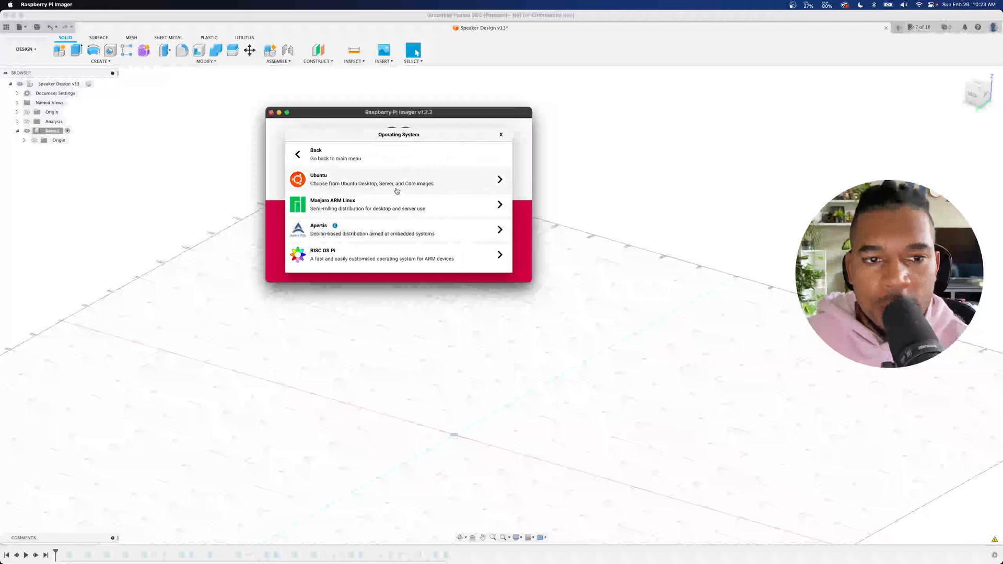
click(397, 179)
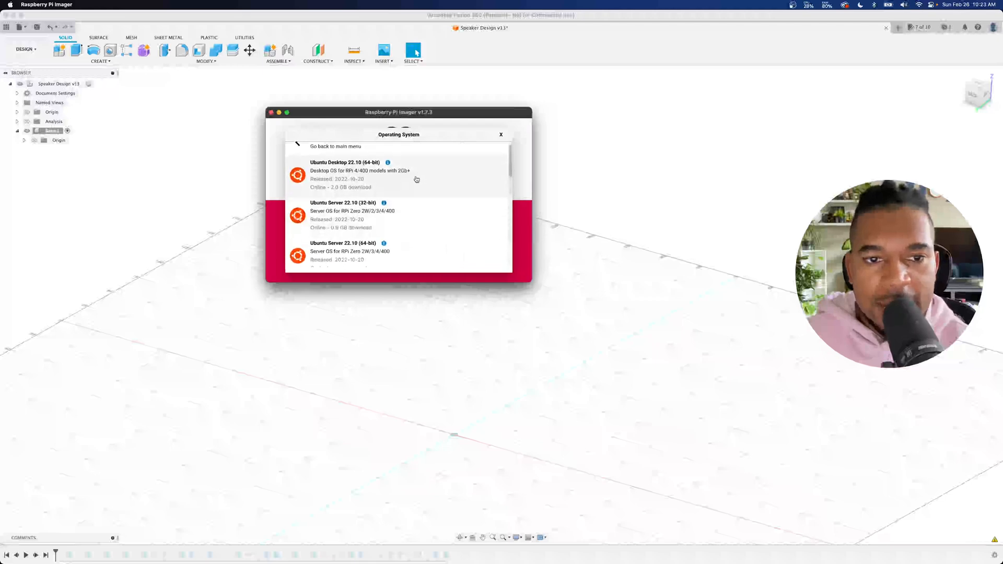
click(345, 171)
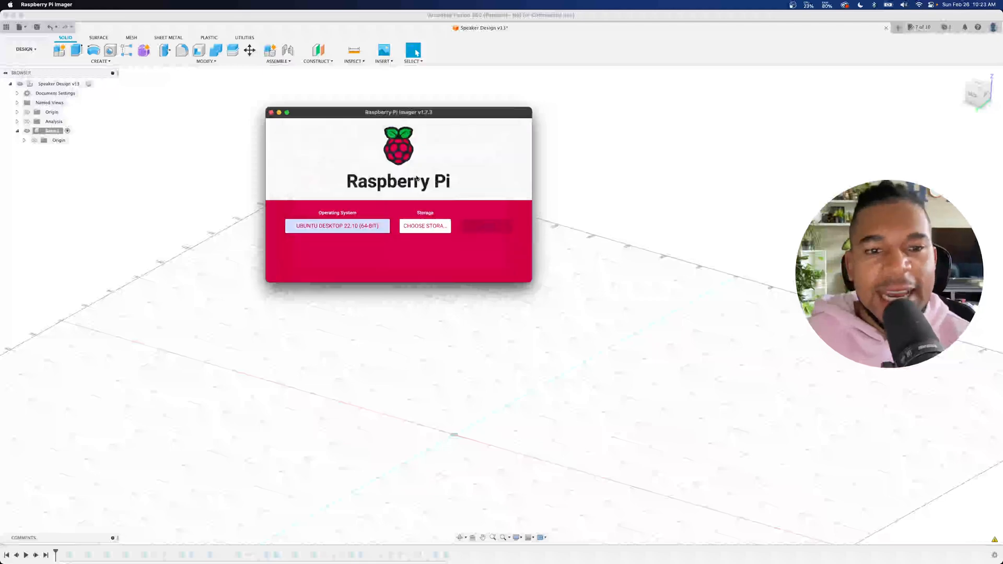